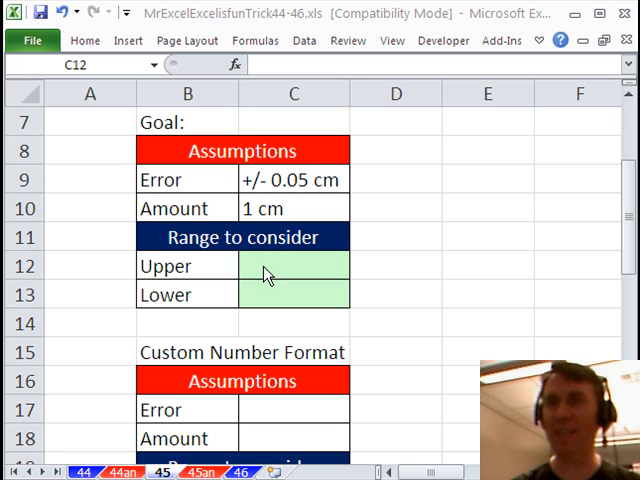
In C12, build the LEFT(C10,LEN(C10)-3) part extracting the number from the 1 cm amount.
left_click(292, 264)
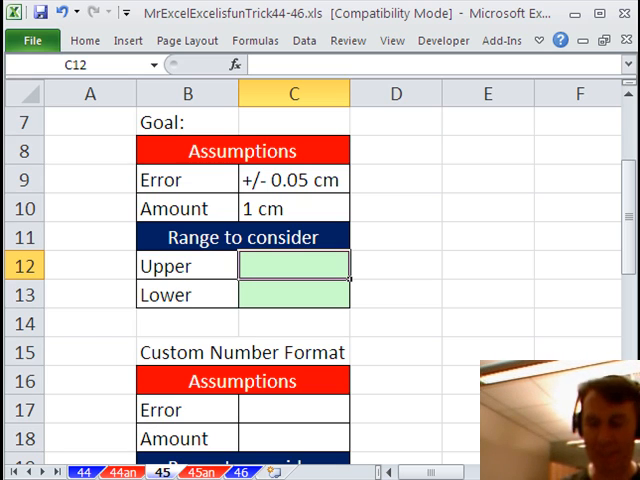
type("=LEFT(")
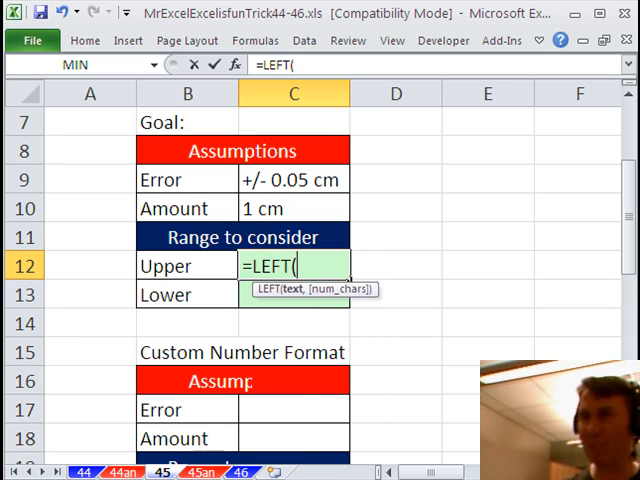
left_click(290, 208)
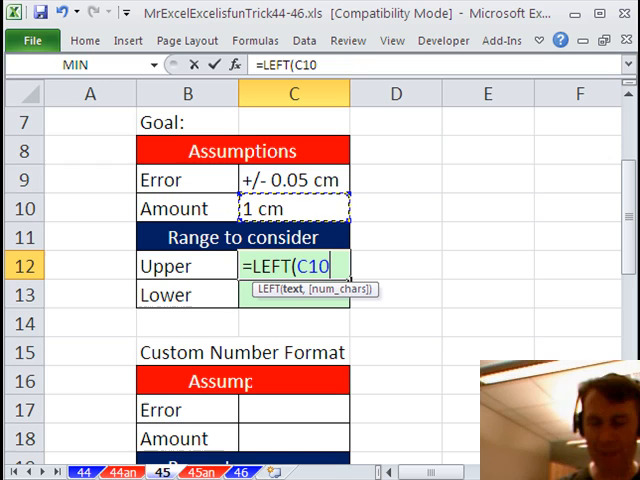
type(",")
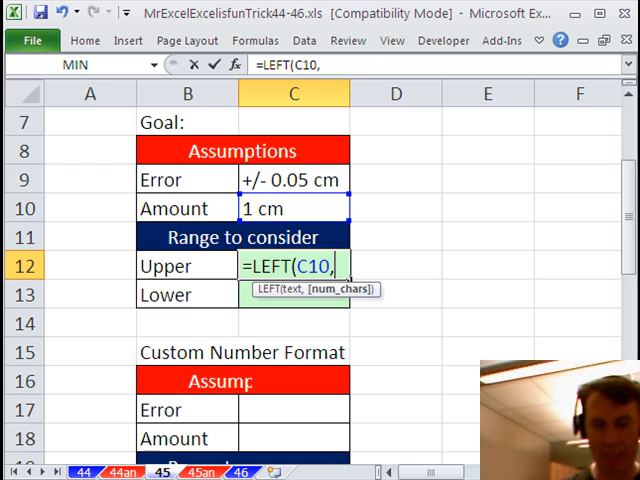
type("LEN(C11")
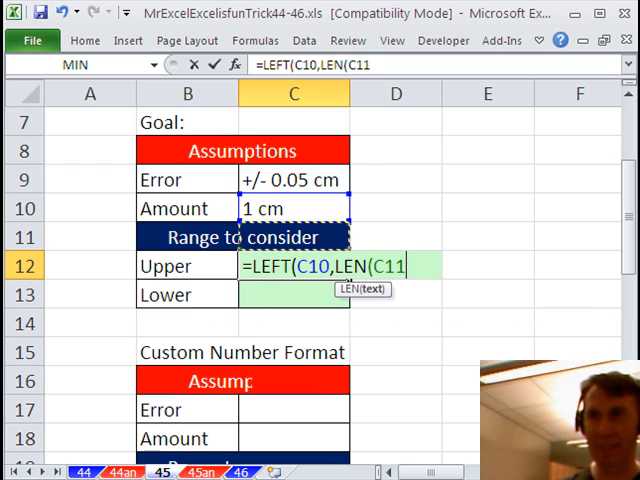
type(")-3")
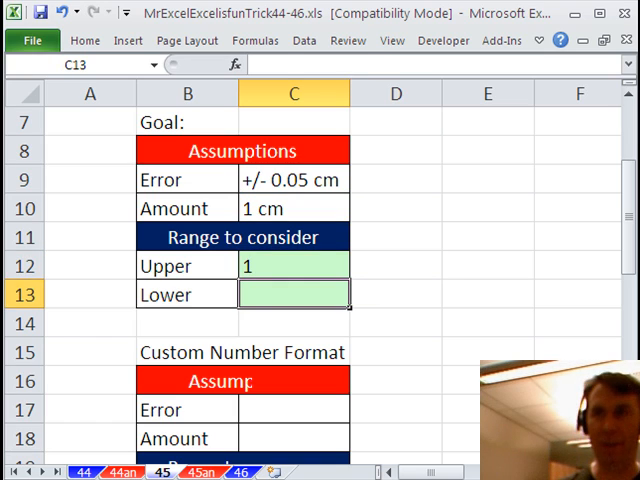
type("=LEFT(C10,LEN(C10)-3)")
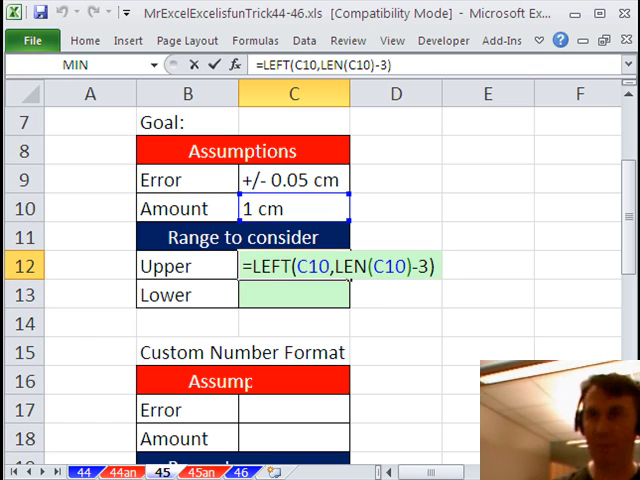
Add MID(C9,4,LEN(C9)-7) to extract the 0.05 error, so Upper returns 1.05.
type("+")
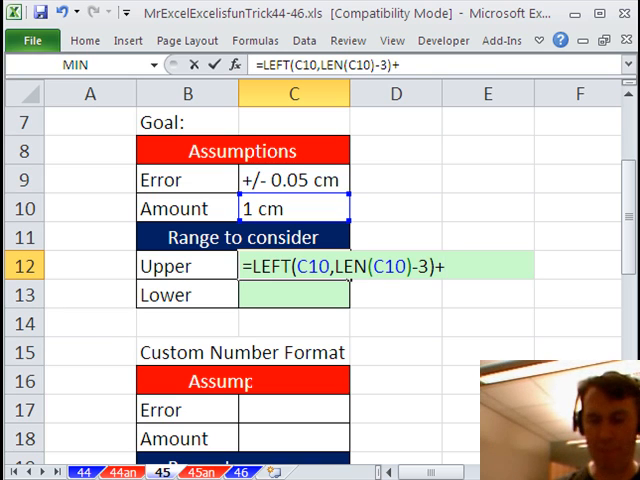
type("MID(C9")
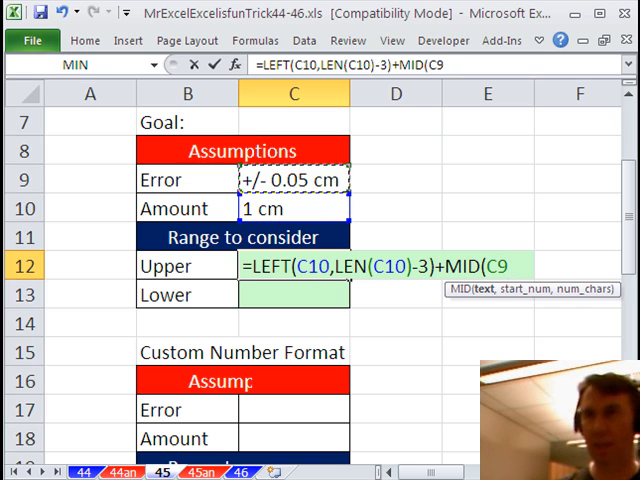
type(",4")
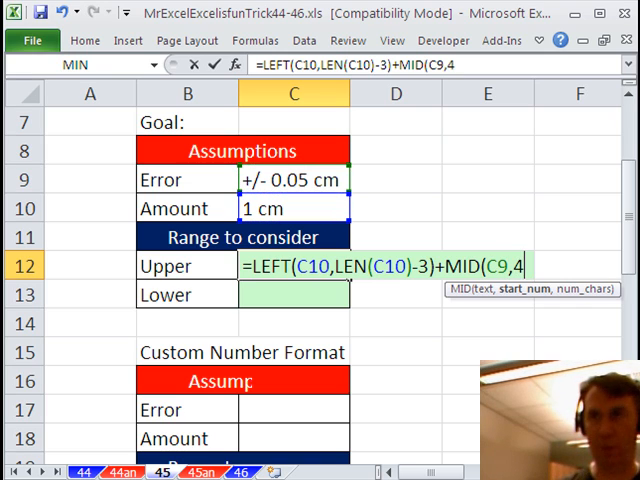
type(",")
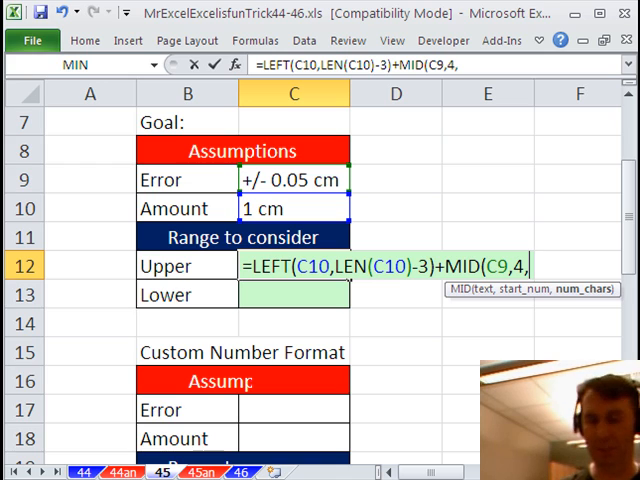
type("LEN(C9)-7")
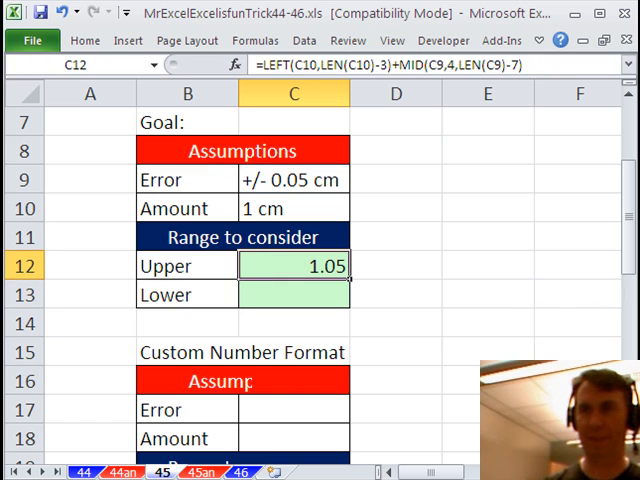
In C13 reuse the Upper formula with subtraction so Lower returns 0.95.
left_click(294, 294)
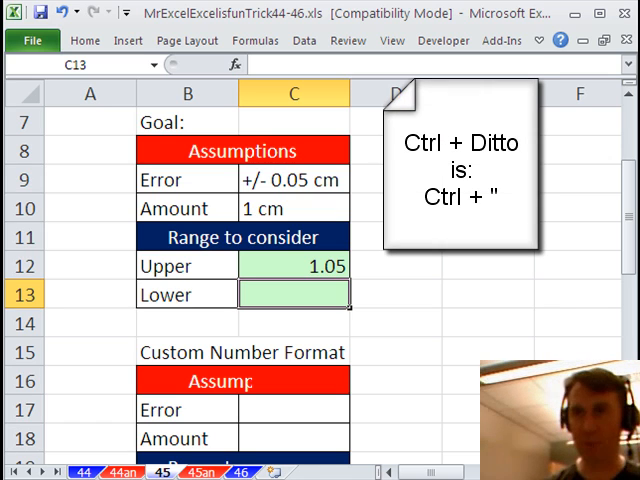
type("=LEFT(C10,LEN(C10)-3)+MID(C9,4,LEN(C9)-7)")
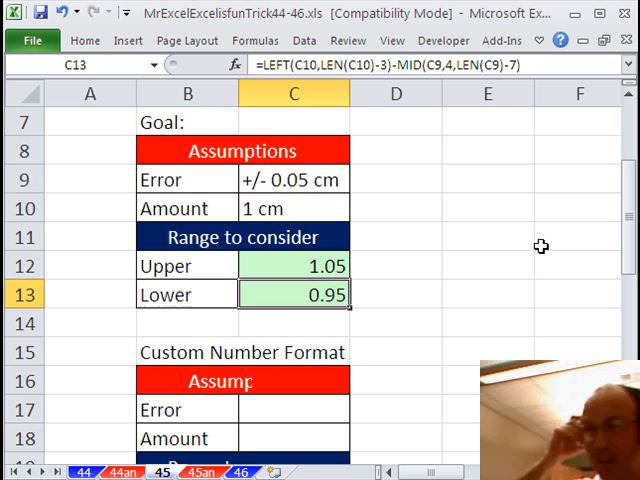
mouse_move(494, 332)
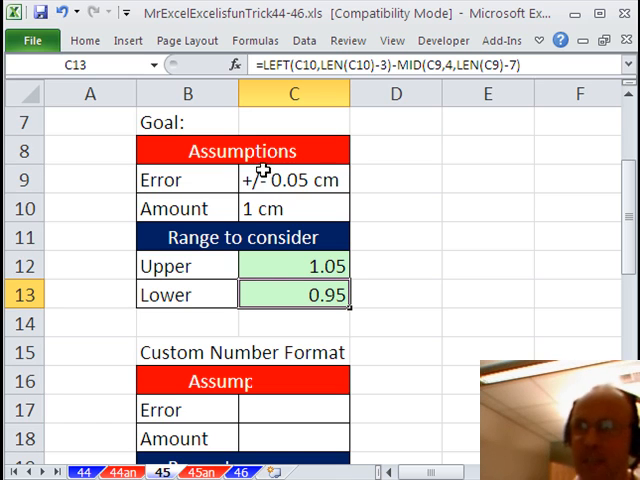
Select the Error value 0.05 in C17 and bring up Format Cells.
left_click(292, 408)
type("0.05")
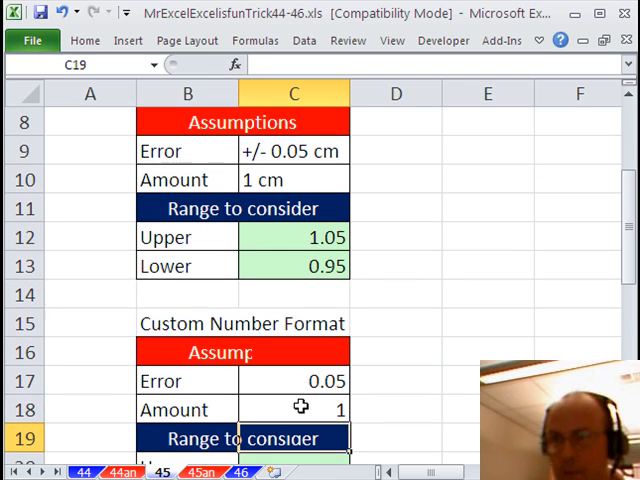
scroll("down", 3)
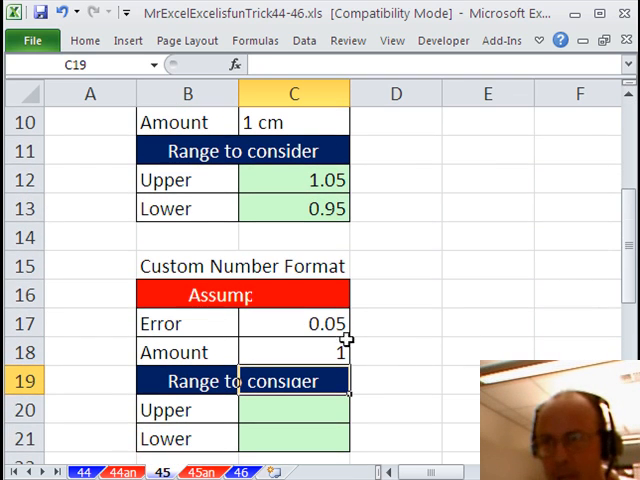
left_click(292, 324)
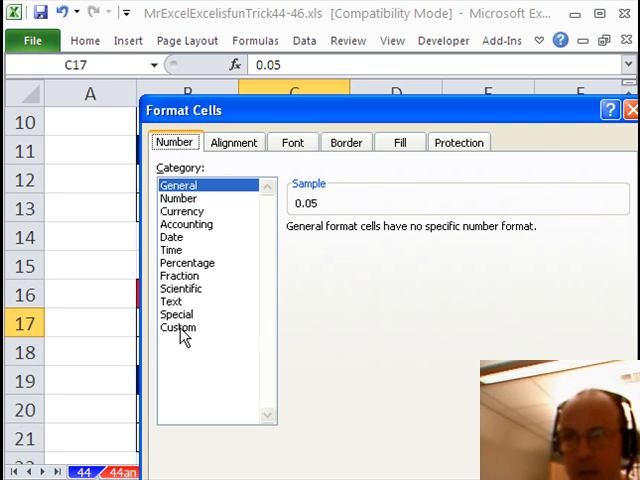
Apply custom formats "+/- "0.00" cm" to C17 and 0.00" cm" to C18.
left_click(178, 328)
type("\"")
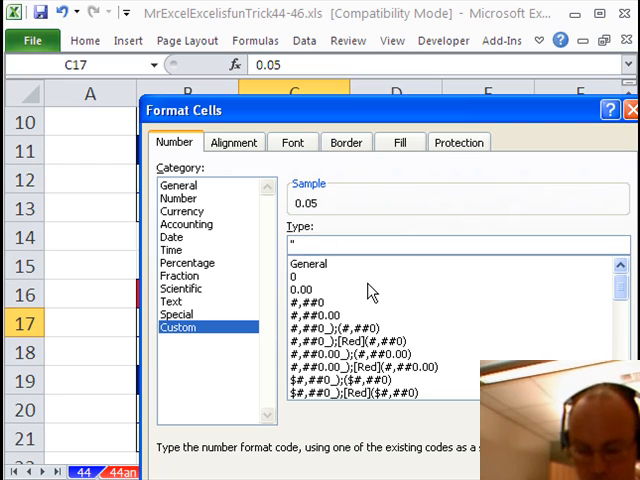
type("+")
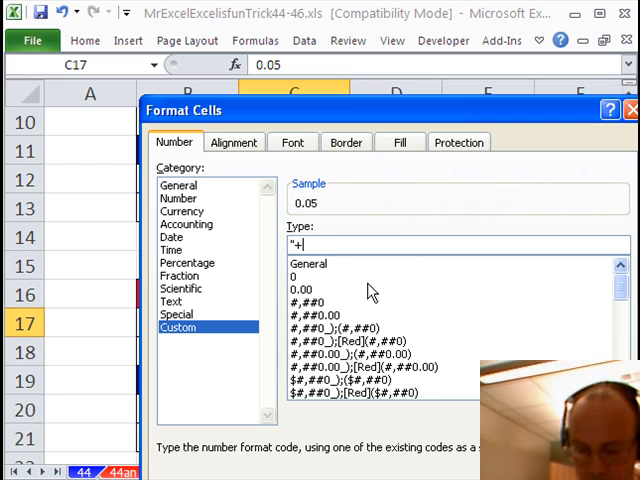
type("/")
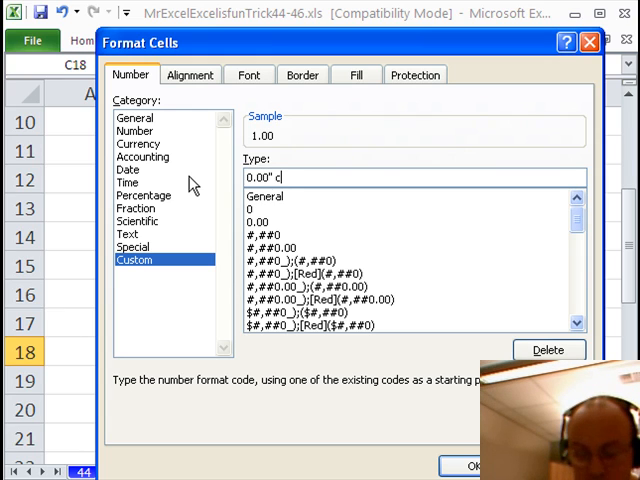
type("m")
type("=")
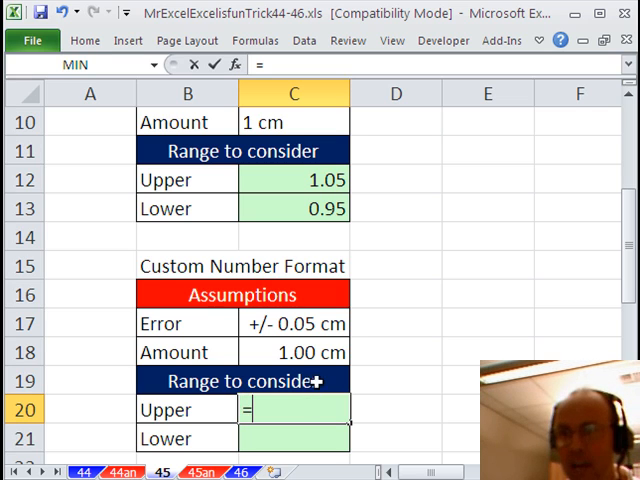
Enter =$C$18+$C$17 in C20 and =$C$18-$C$17 in C21, giving 1.05 and 0.95.
left_click(294, 352)
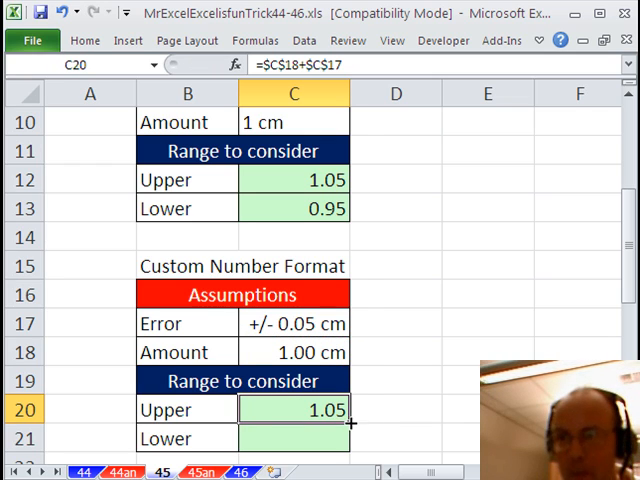
type("=$C$18+$C$17")
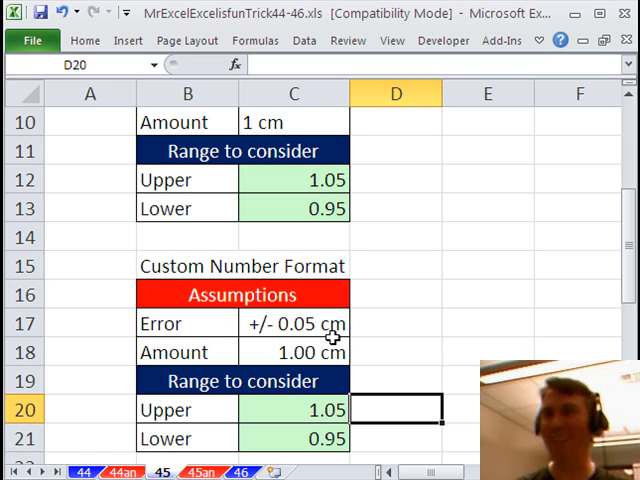
Change C17's format to "+/- "0.0#" cm" and set Error to 0.2, giving bounds 1.20 and 0.80.
left_click(292, 324)
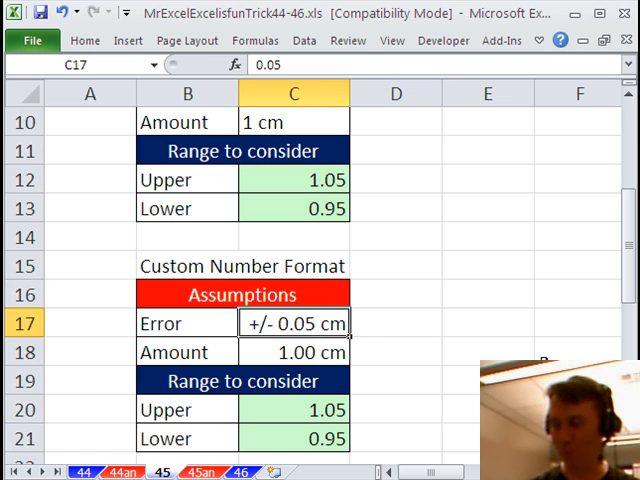
type("0.1")
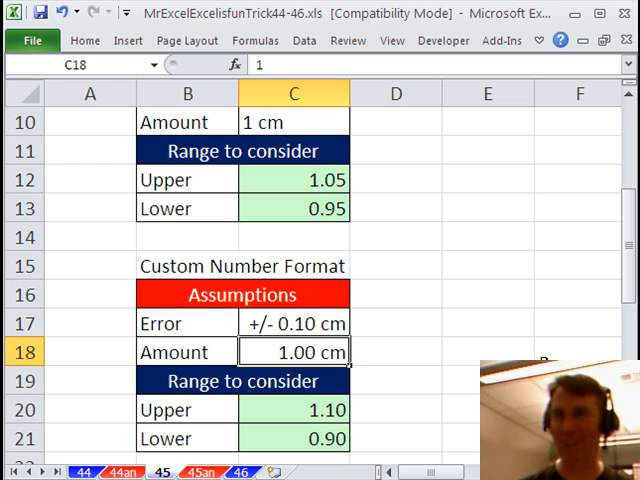
left_click(294, 324)
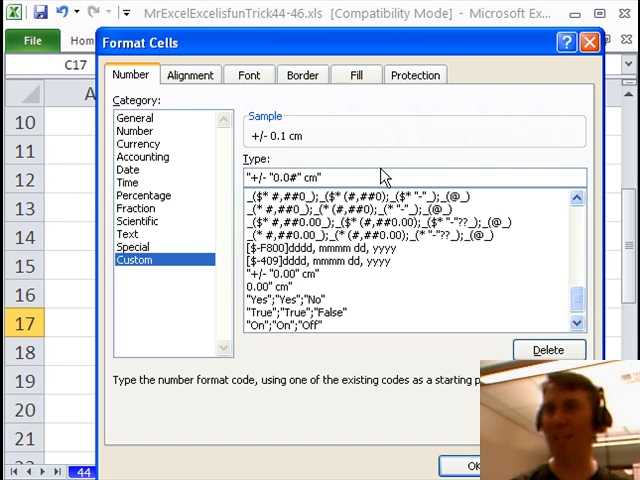
left_click(464, 466)
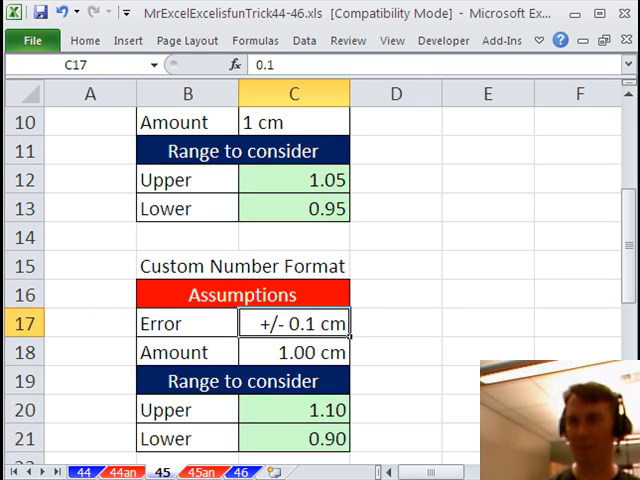
type("0.05")
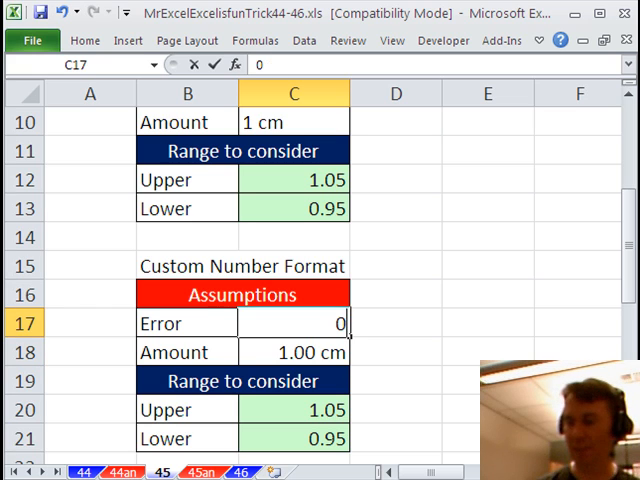
type("0.2")
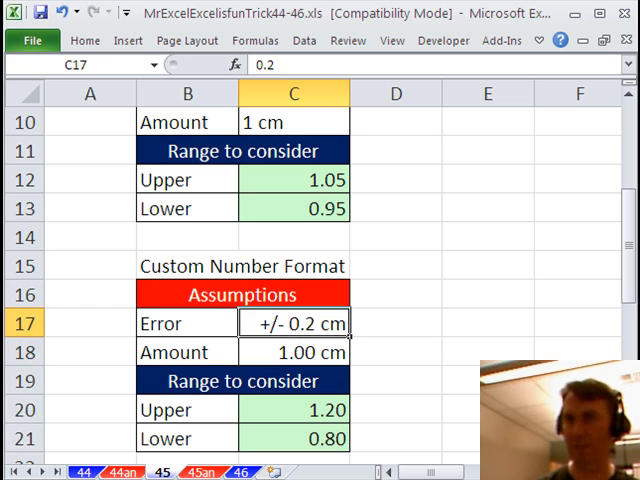